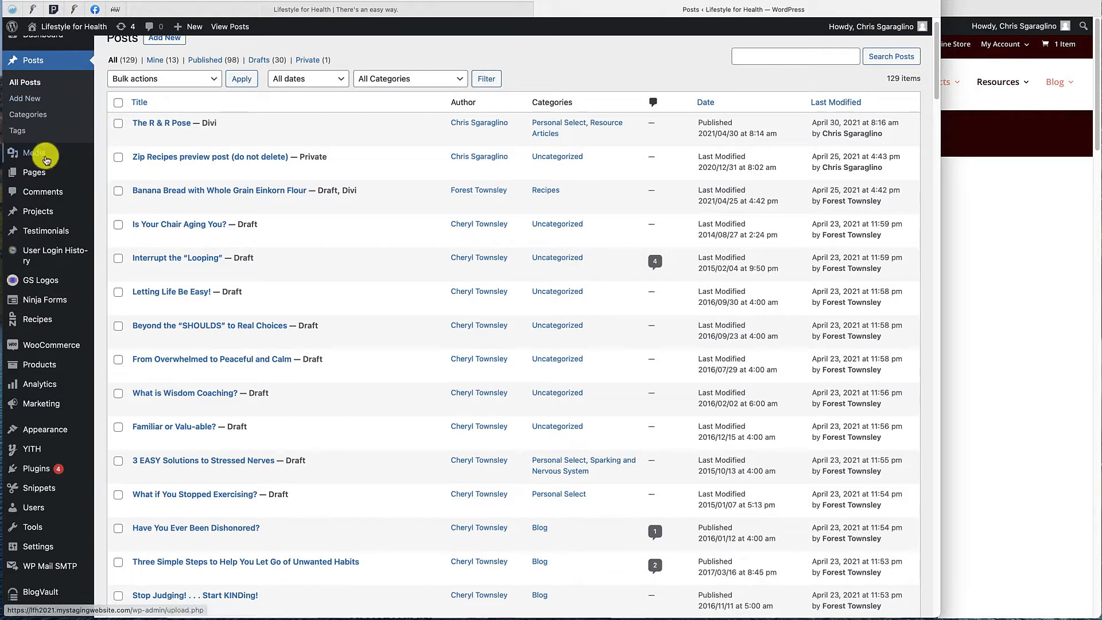
mouse_move(404, 364)
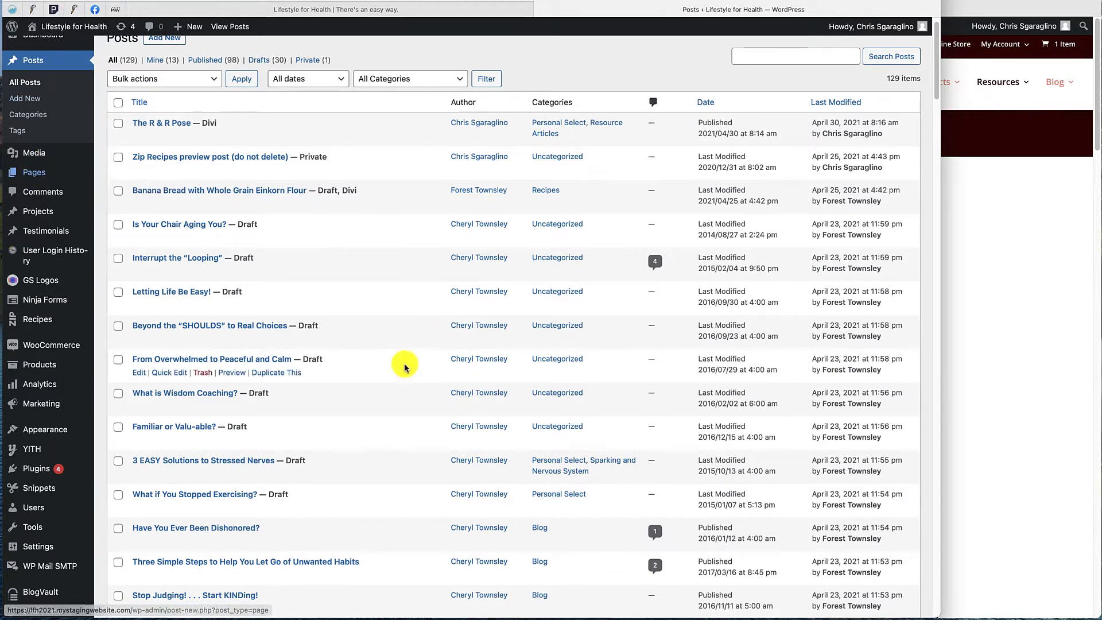
mouse_move(144, 195)
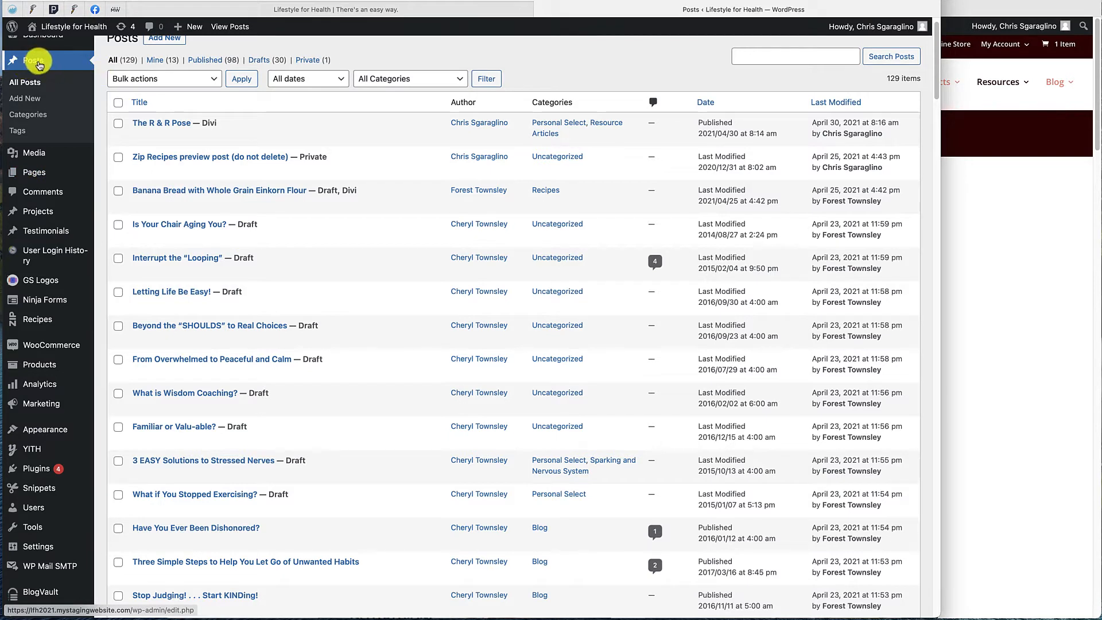
mouse_move(911, 288)
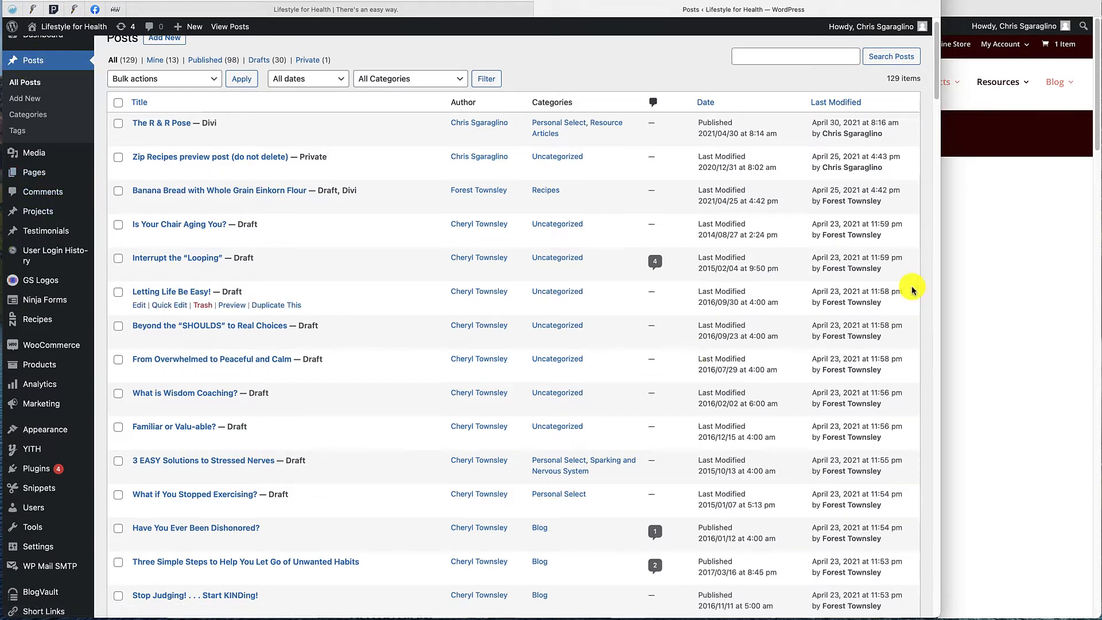
mouse_move(714, 284)
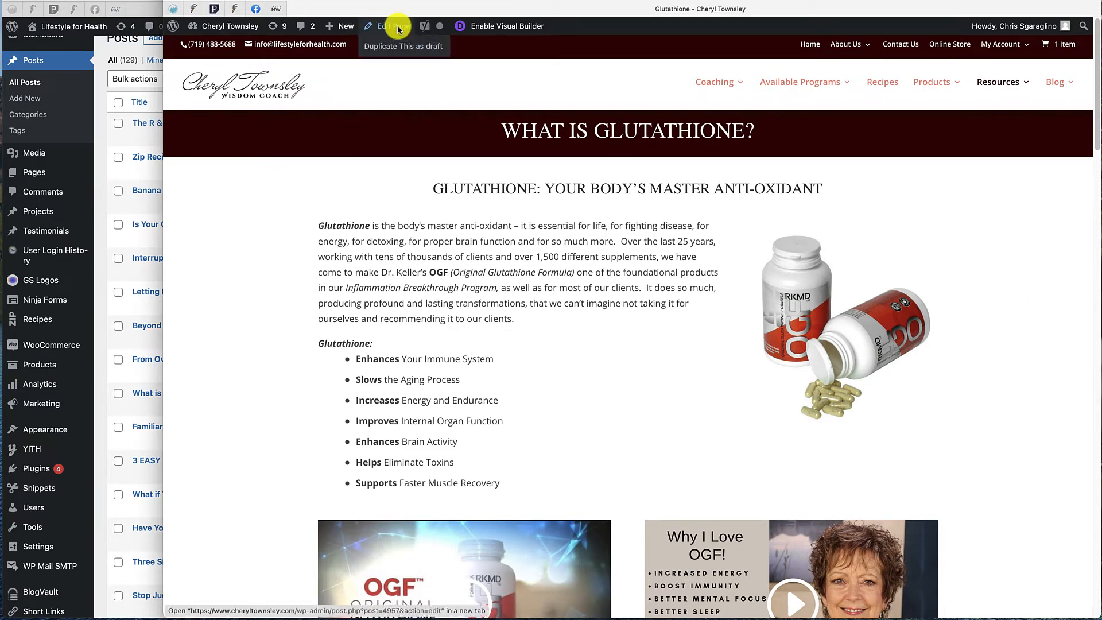
- Export the Glutathione page layout from the Divi Builder portability panel as Glutathione.json
left_click(385, 26)
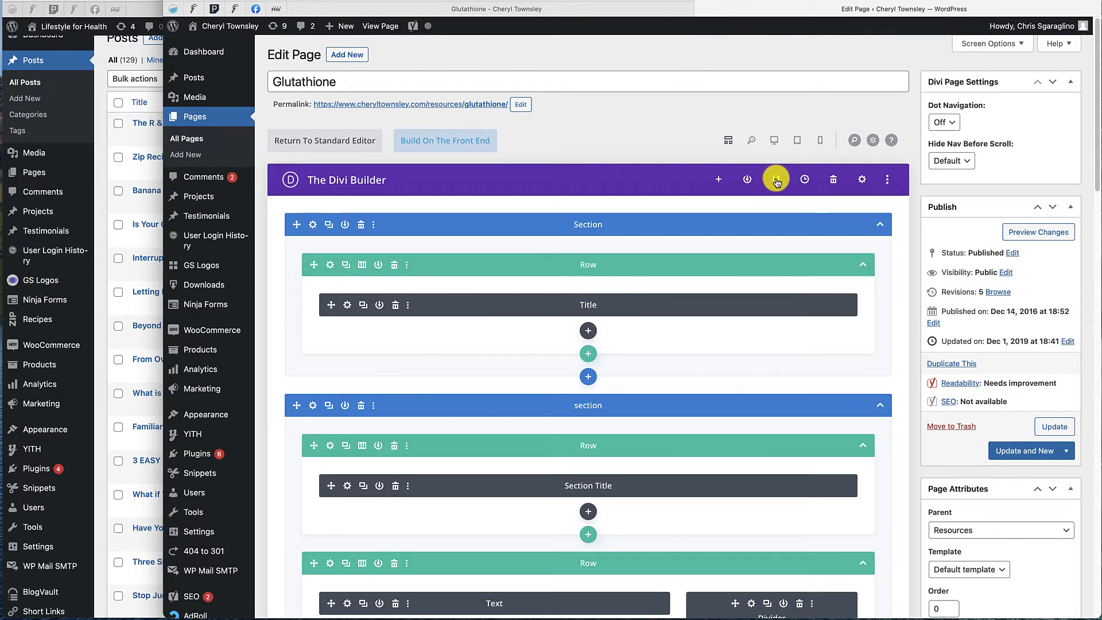
left_click(776, 179)
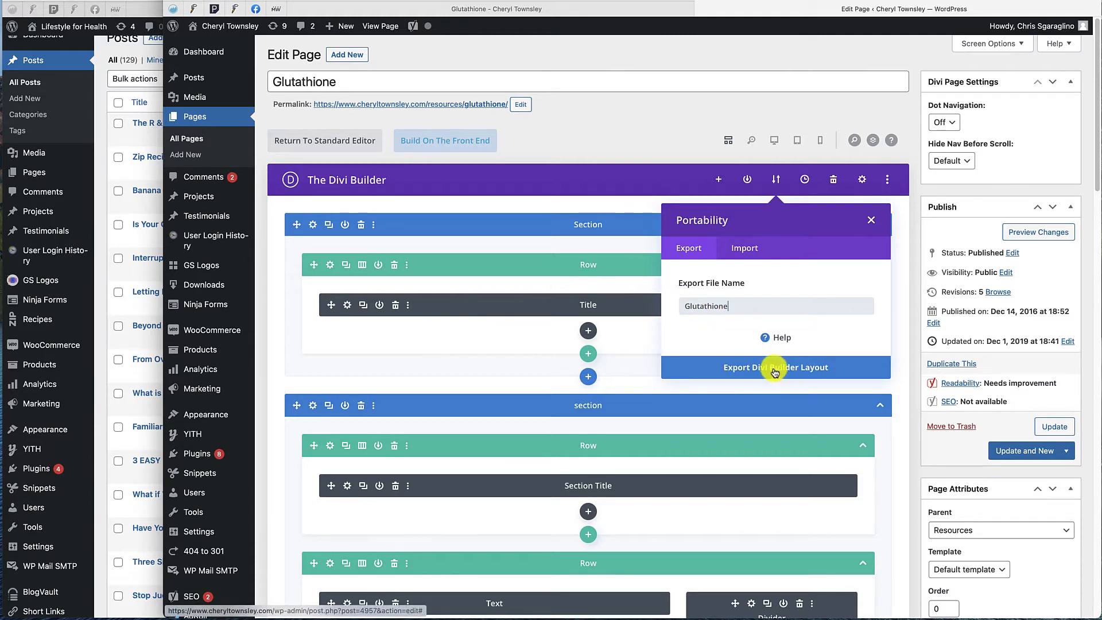
left_click(774, 367)
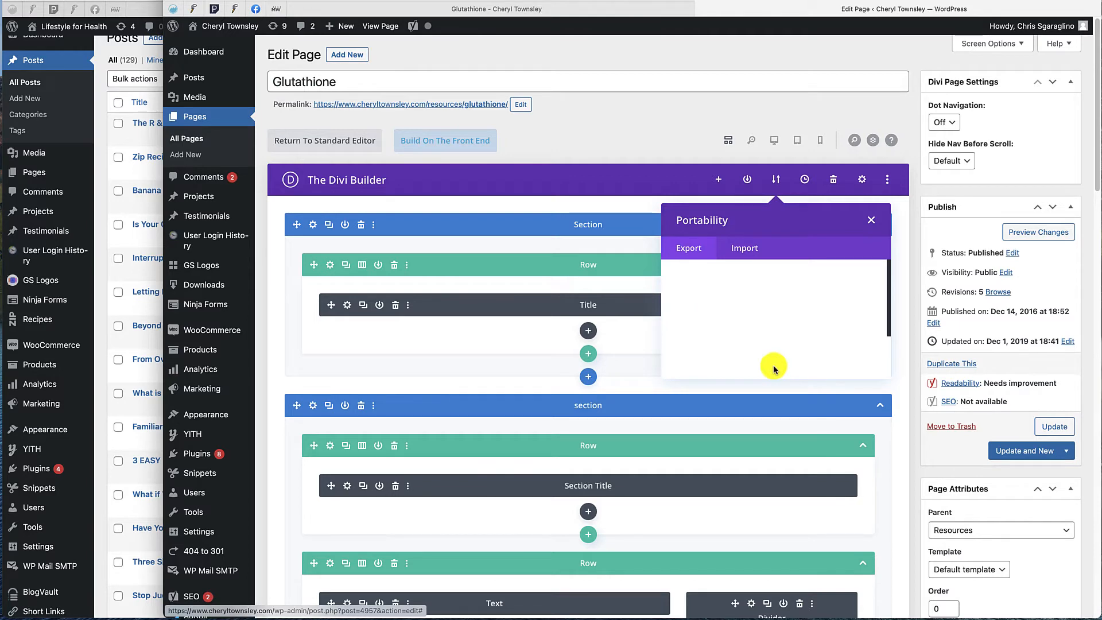
left_click(687, 248)
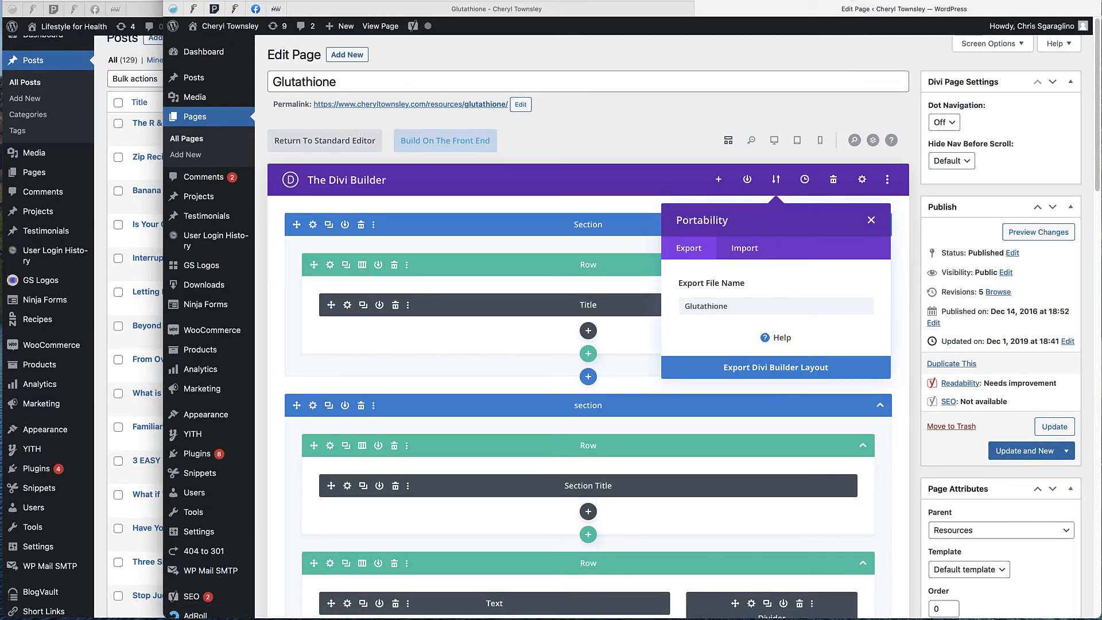
left_click(775, 367)
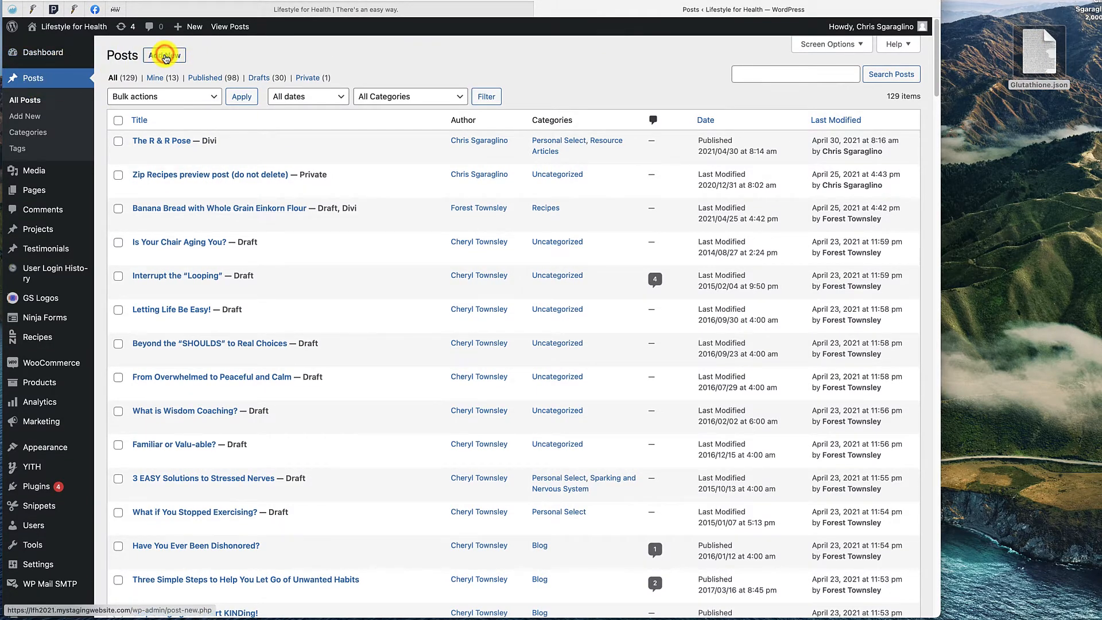
- Create a new post titled 'Glutathione' and start it in the Divi Builder
left_click(165, 55)
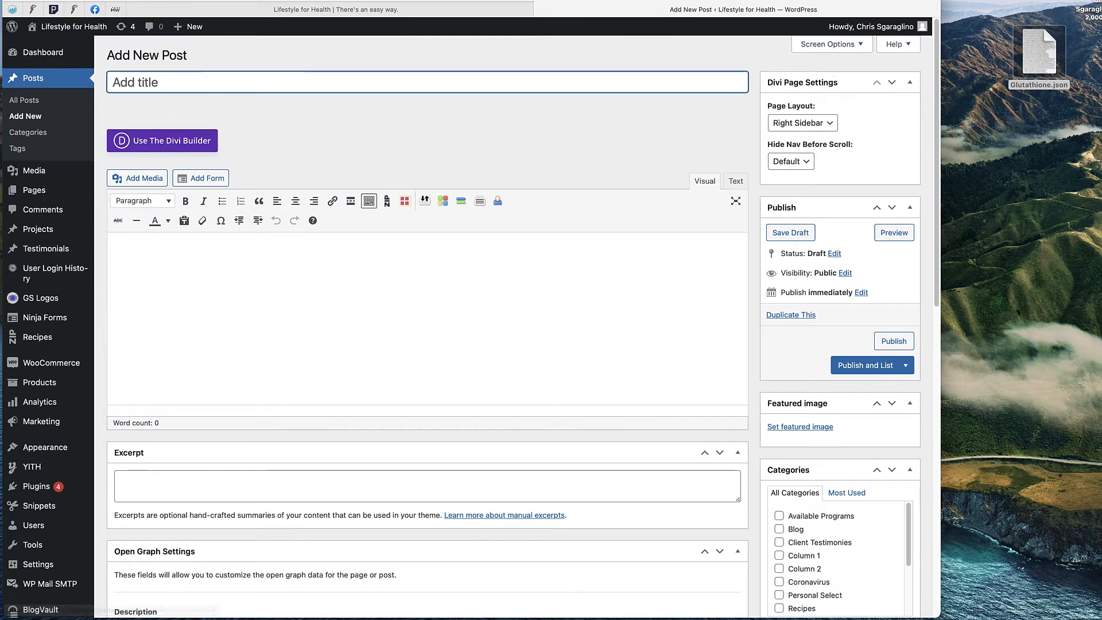
type("Glutathione")
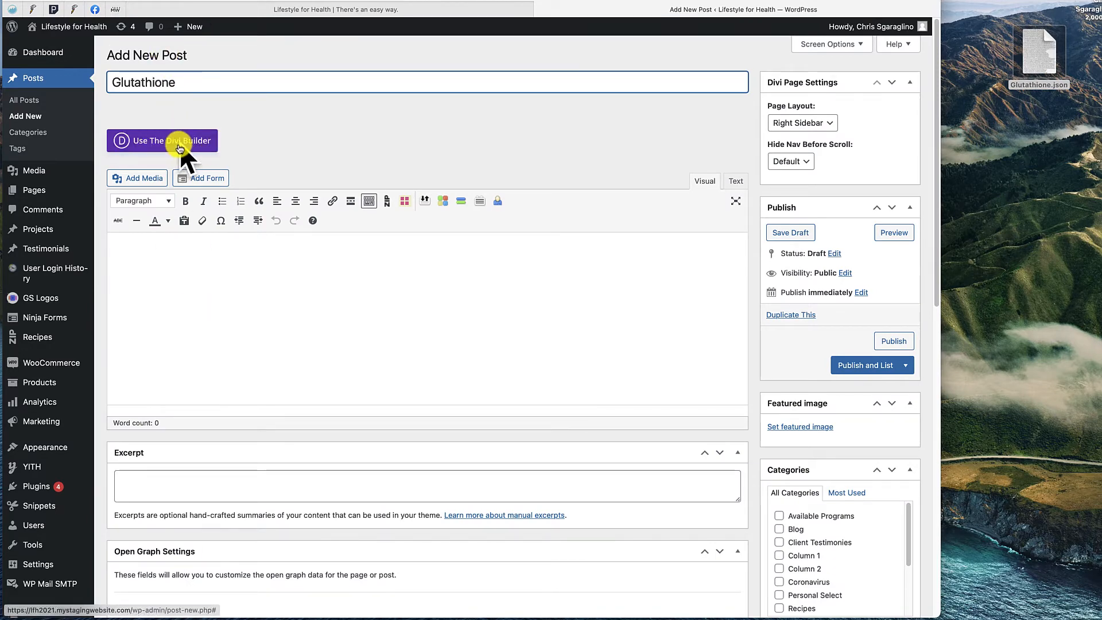
left_click(161, 140)
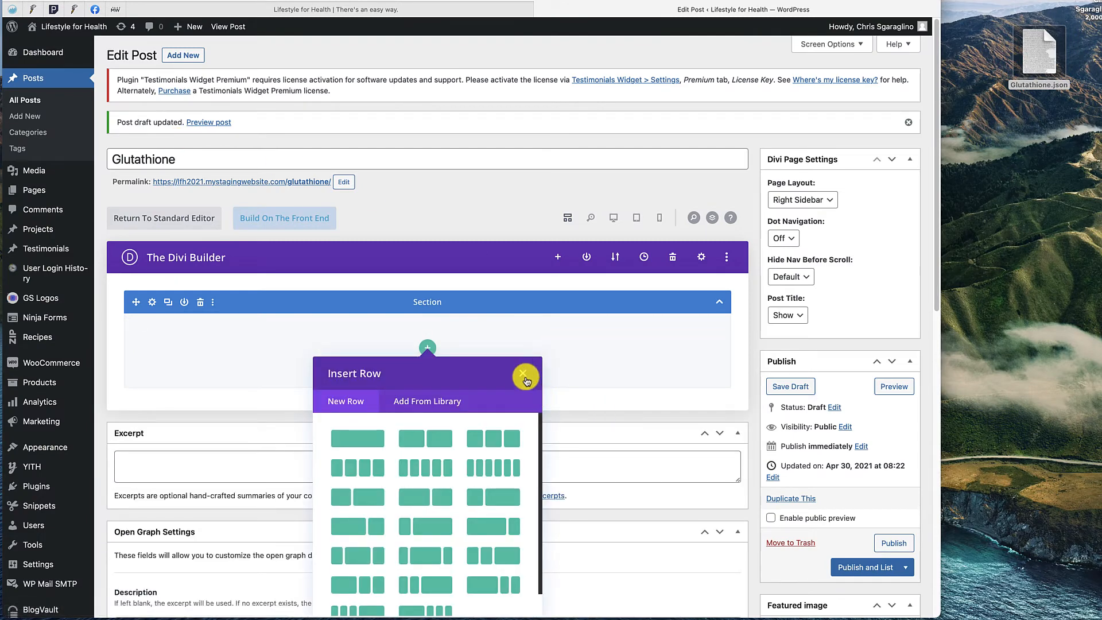
- Import Glutathione.json through Portability to populate the post's sections and rows
left_click(524, 377)
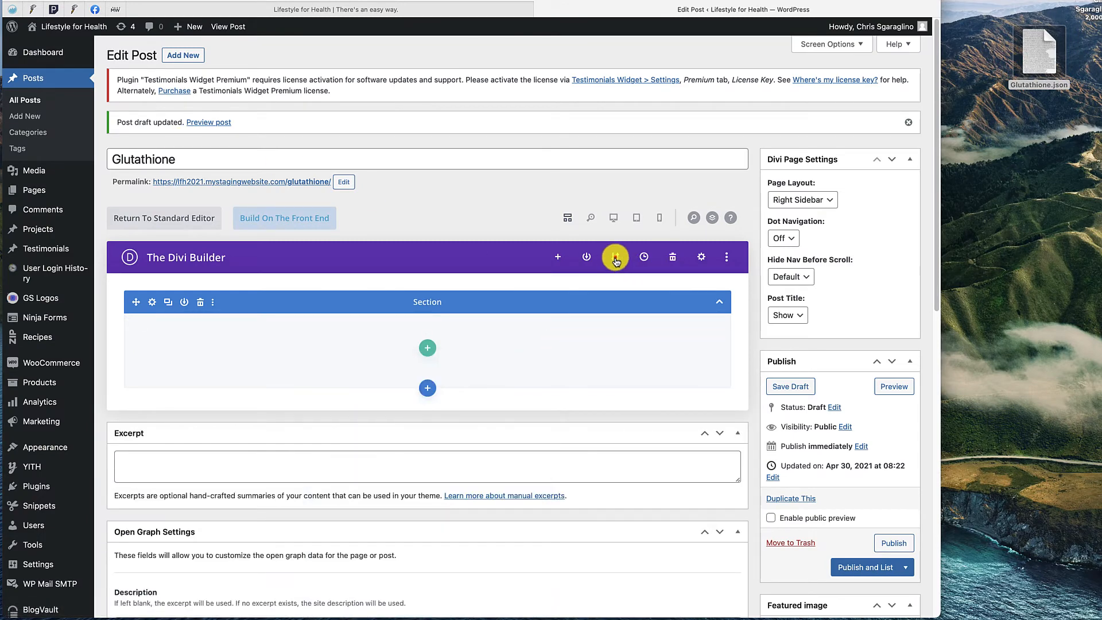
left_click(613, 256)
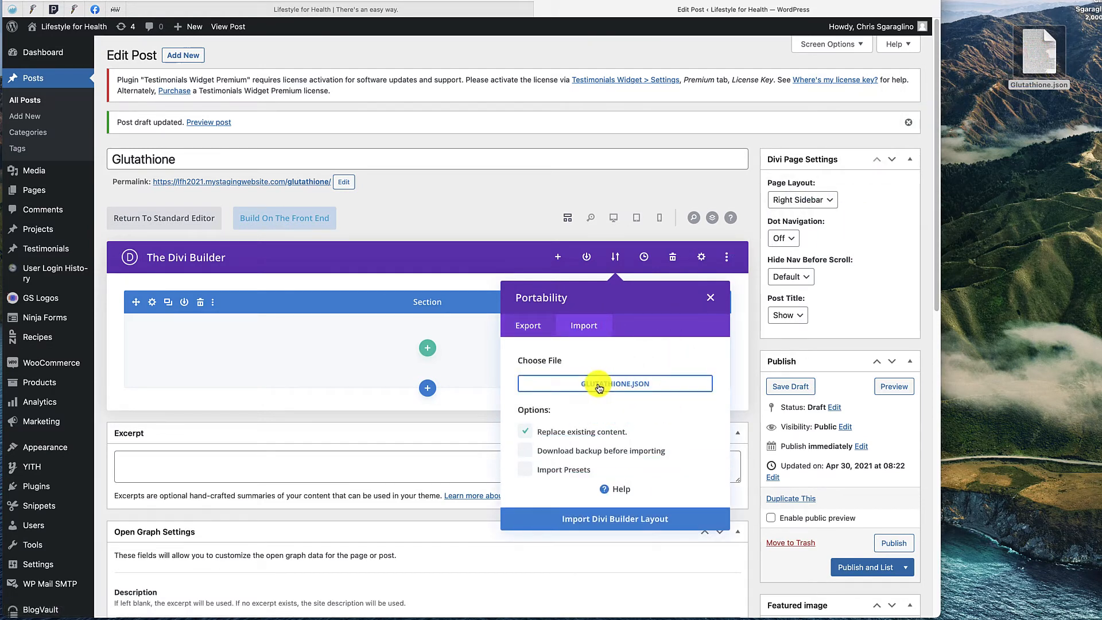
left_click(613, 519)
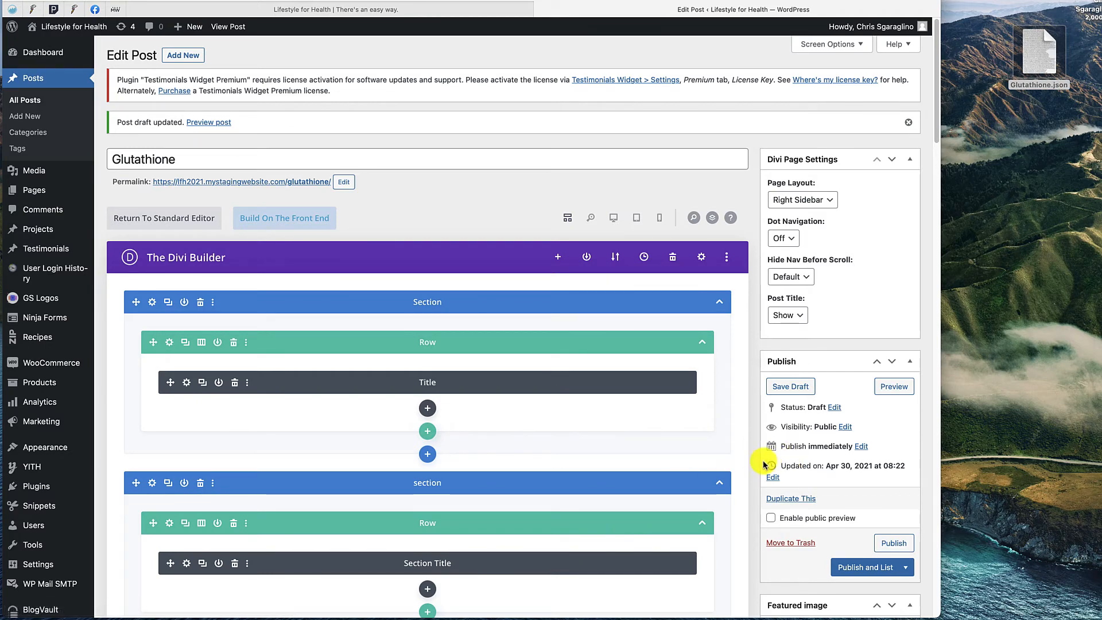
- Categorise the post under Personal Select and Resource Articles instead of Uncategorized
scroll("down", 3)
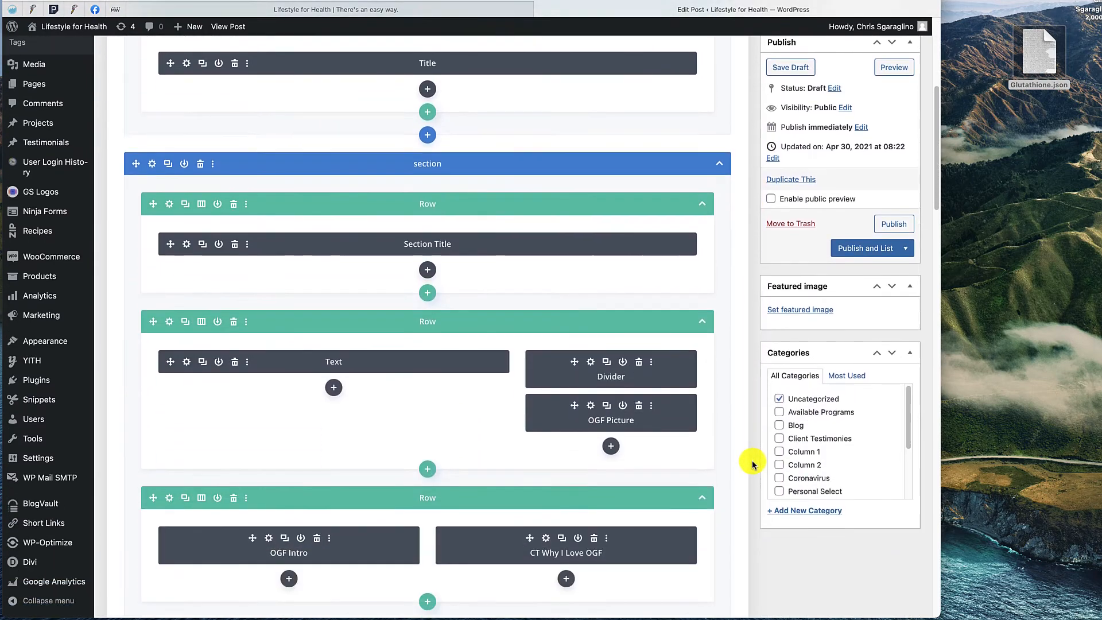
scroll("down", 3)
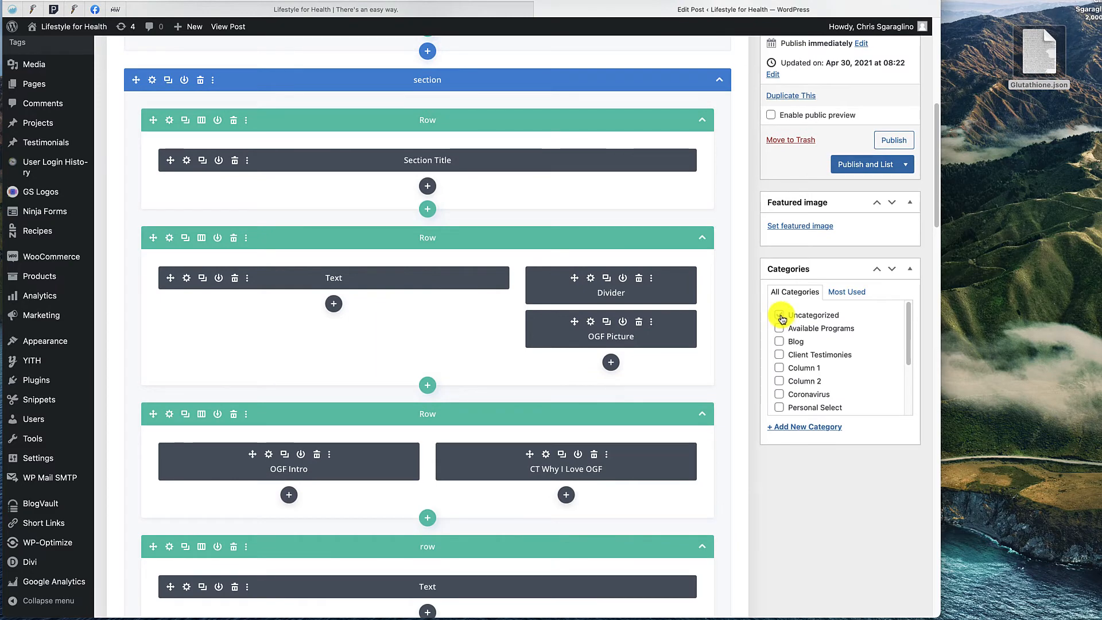
scroll("down", 3)
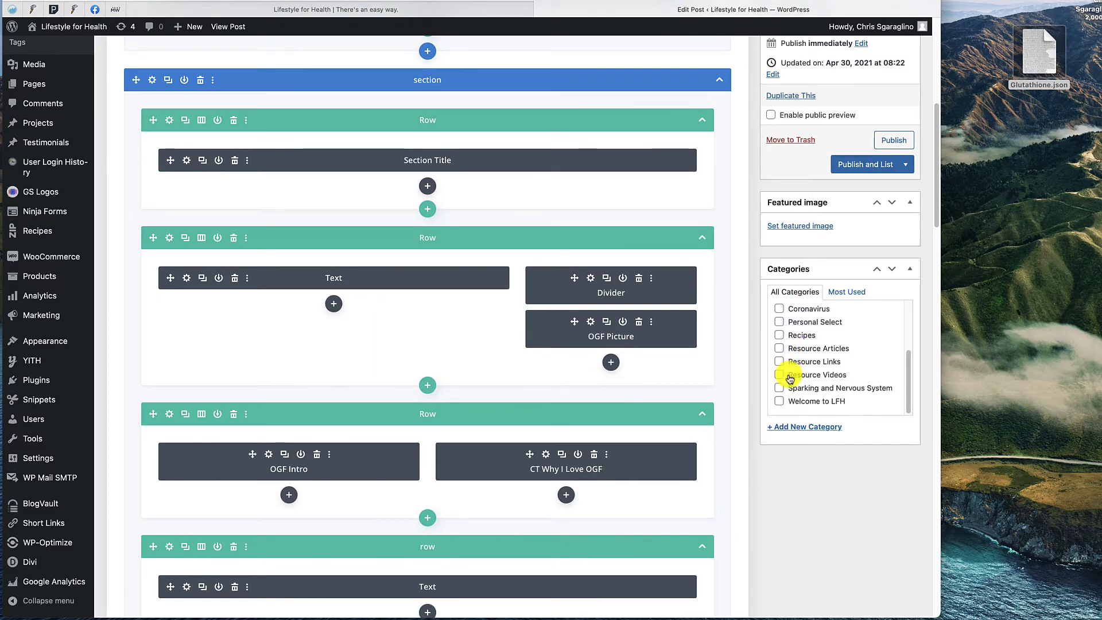
left_click(778, 322)
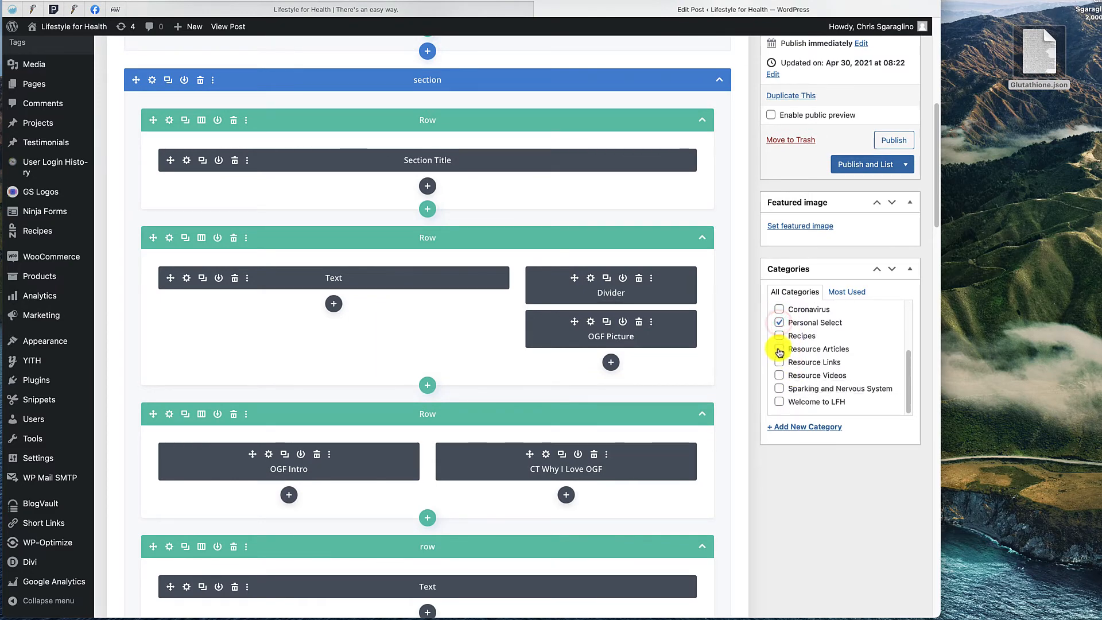
left_click(778, 348)
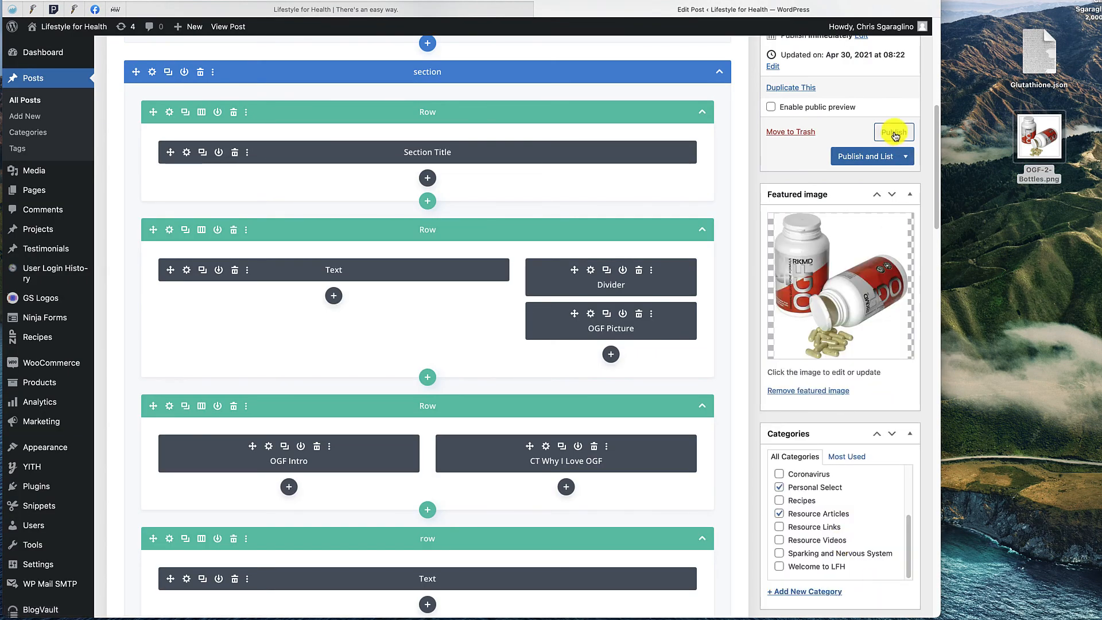
- Publish the Glutathione post with the supplement-bottles featured image
left_click(893, 133)
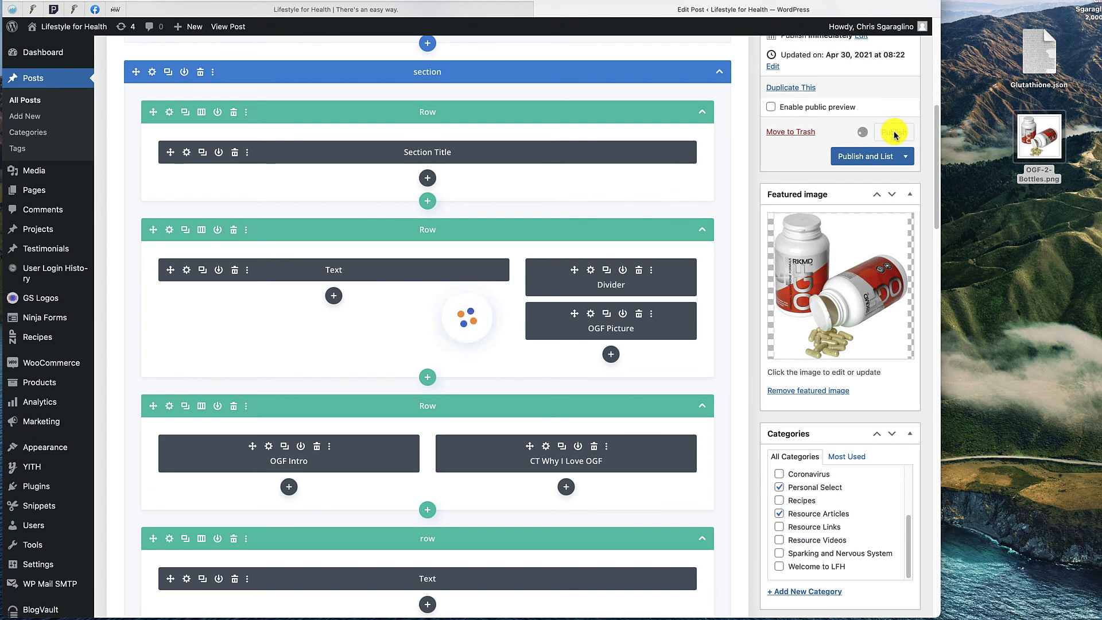
left_click(867, 156)
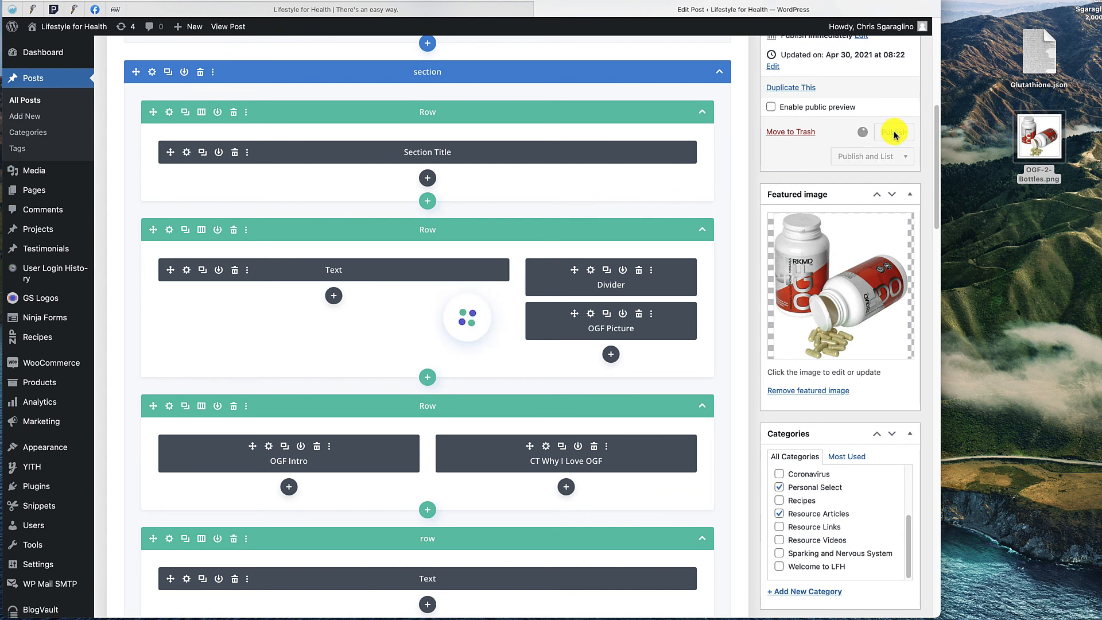